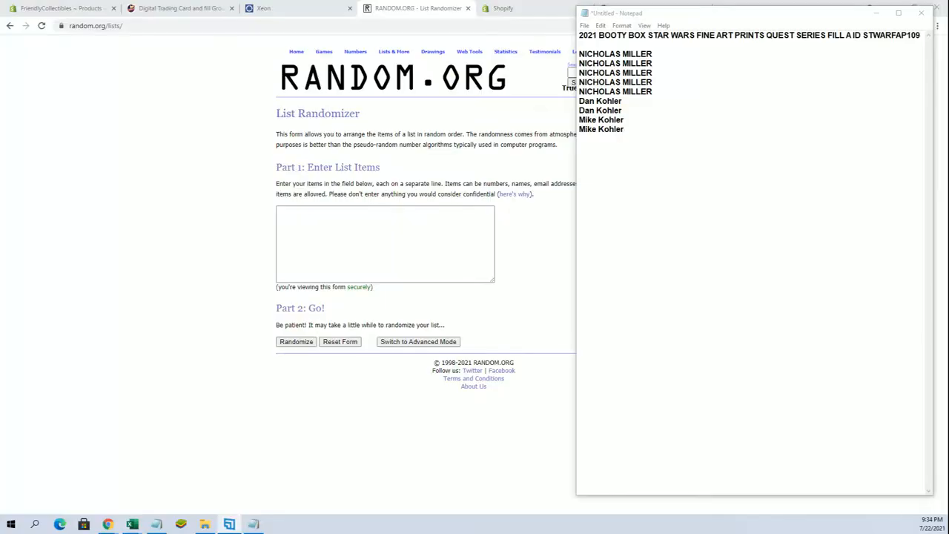
pyautogui.moveTo(622, 115)
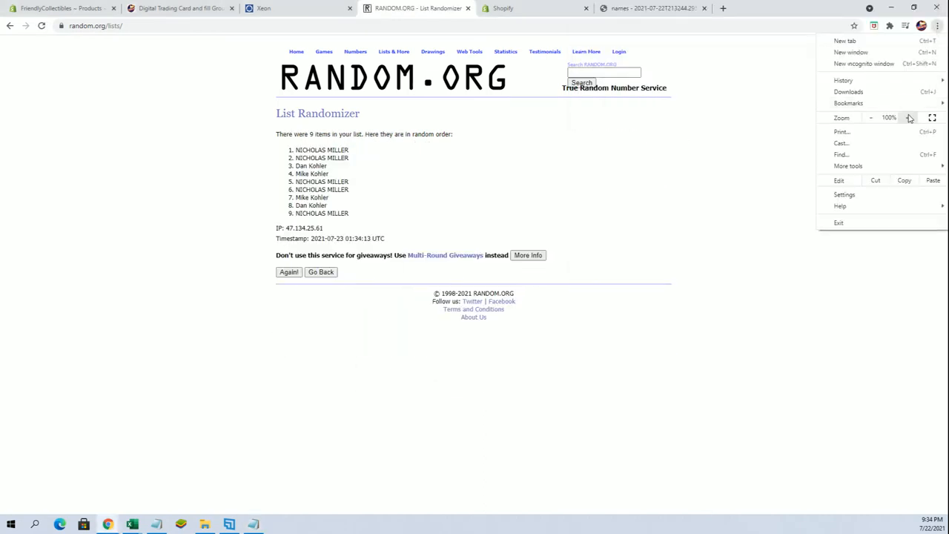
# Reshuffle the nine names until randomized seven times, then highlight the first four names
pyautogui.click(930, 117)
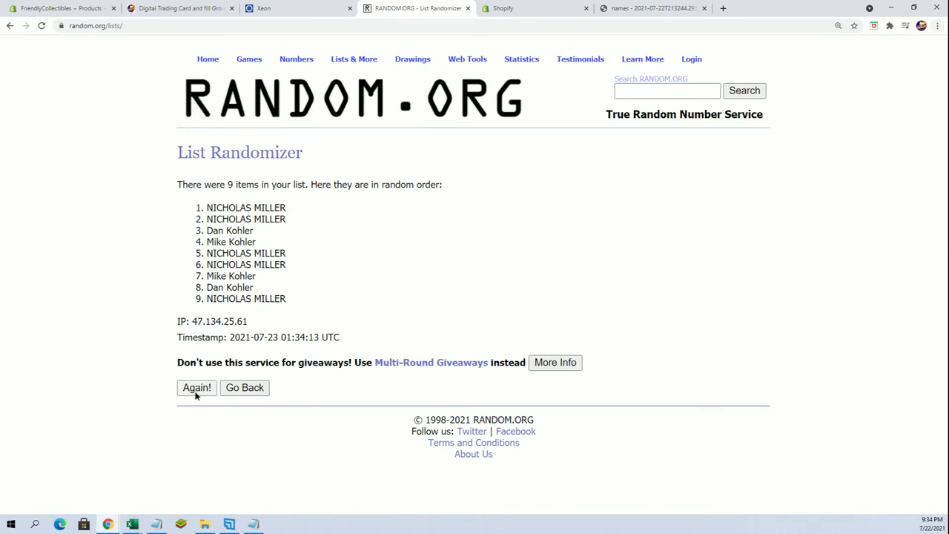
pyautogui.click(196, 388)
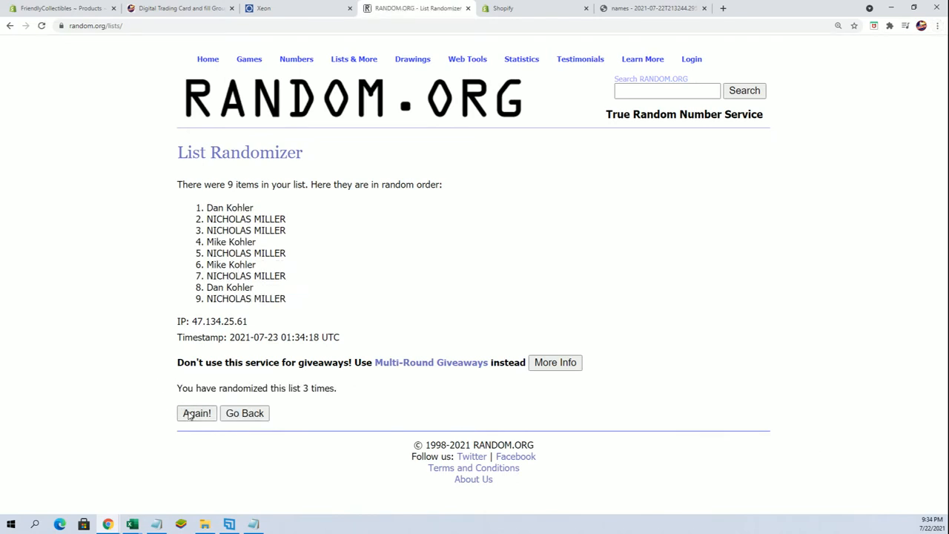
pyautogui.click(195, 413)
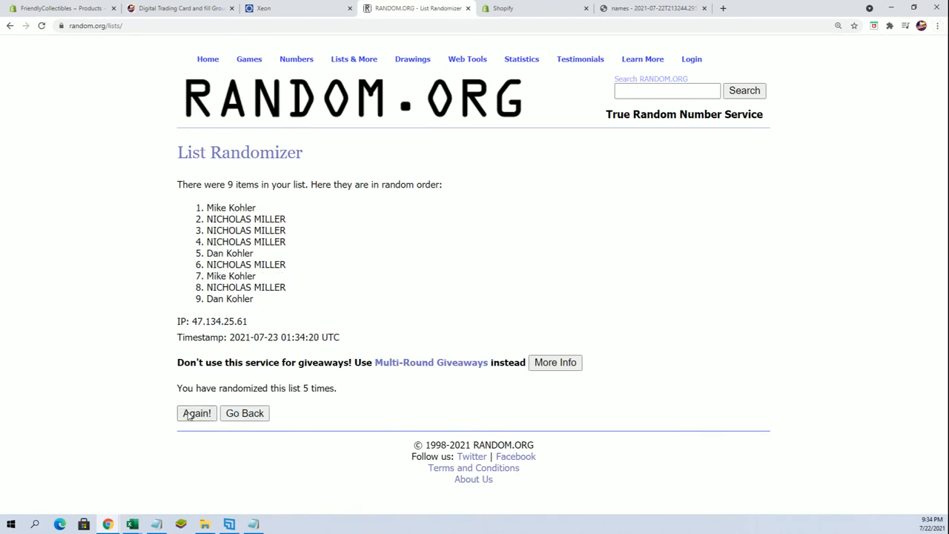
pyautogui.click(196, 413)
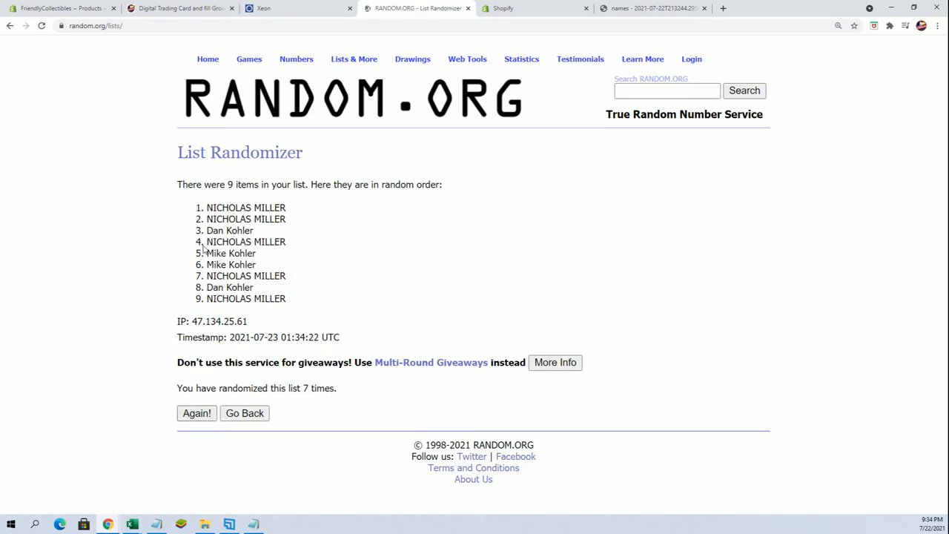
pyautogui.moveTo(207, 207); pyautogui.dragTo(296, 219)
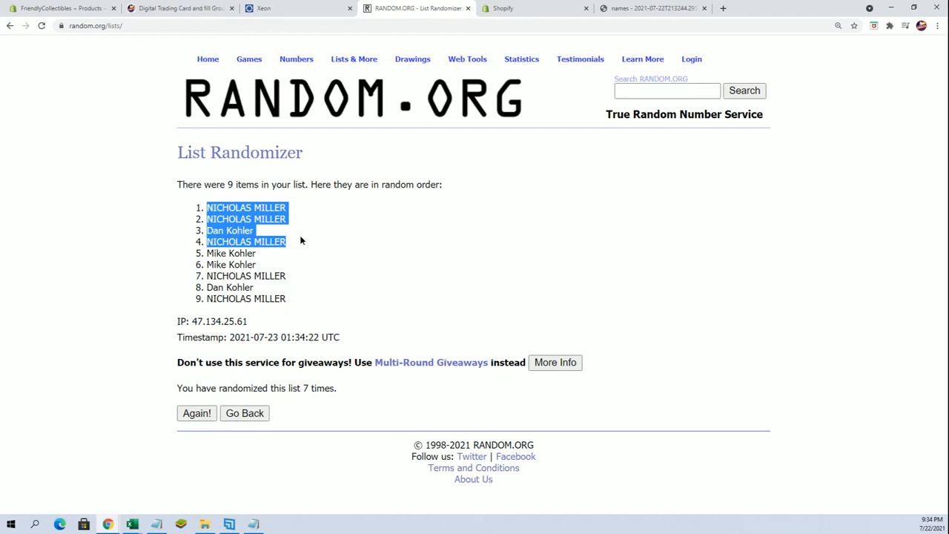
pyautogui.moveTo(315, 251)
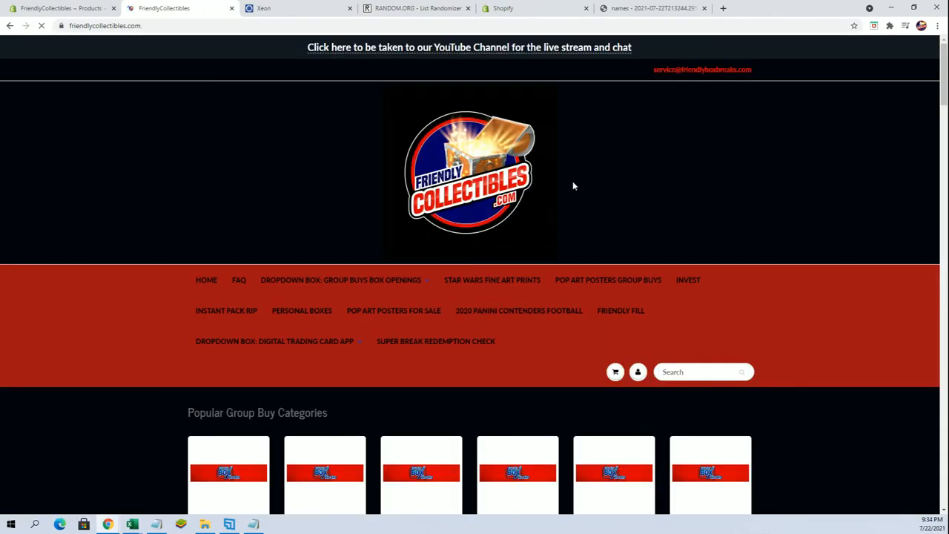
# Scroll down the FriendlyCollectibles homepage and open the 2021 Booty Box Star Wars Quest Series listing
pyautogui.scroll(-3)
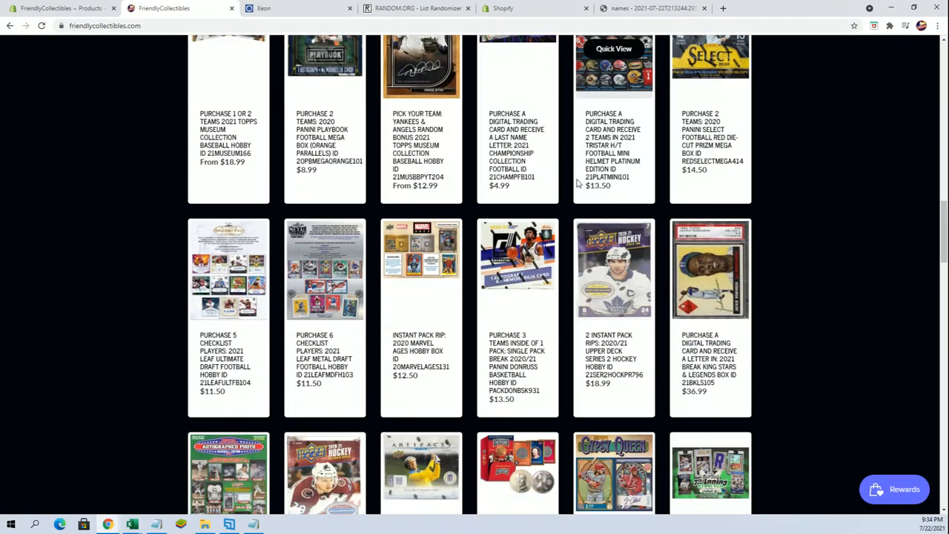
pyautogui.scroll(-3)
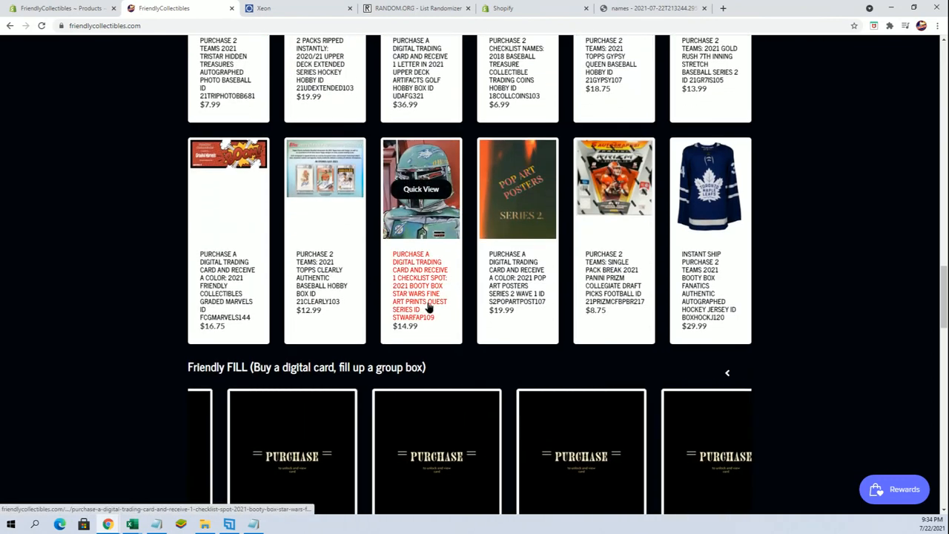
pyautogui.click(421, 189)
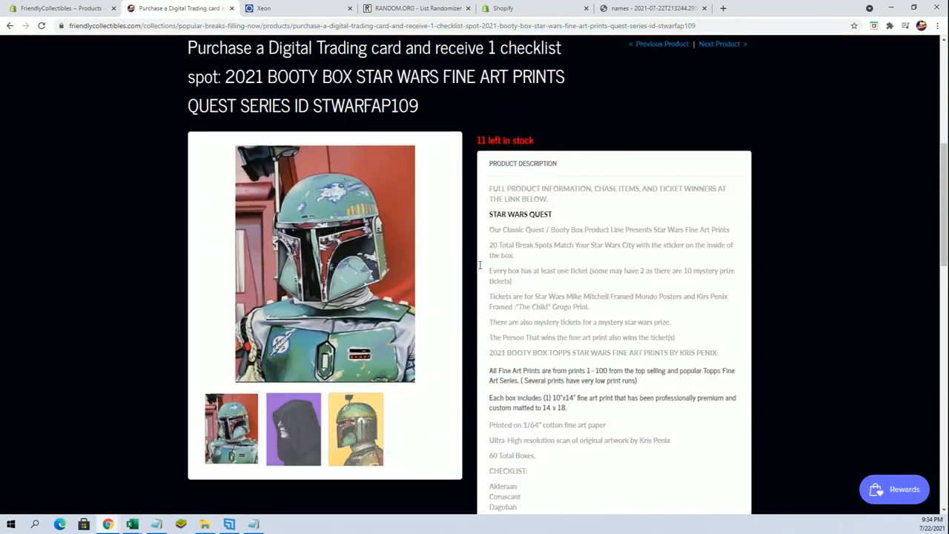